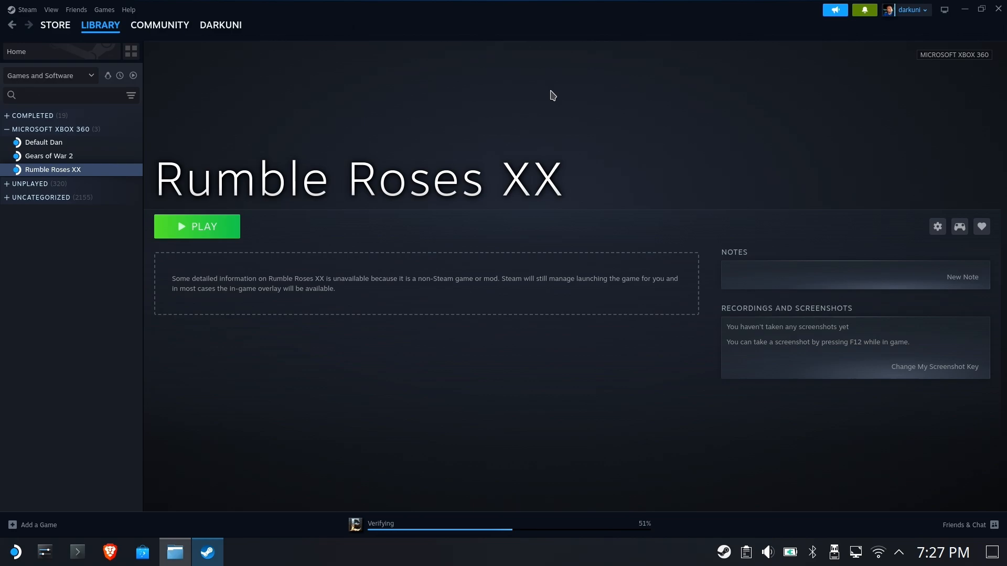
pyautogui.moveTo(769, 155)
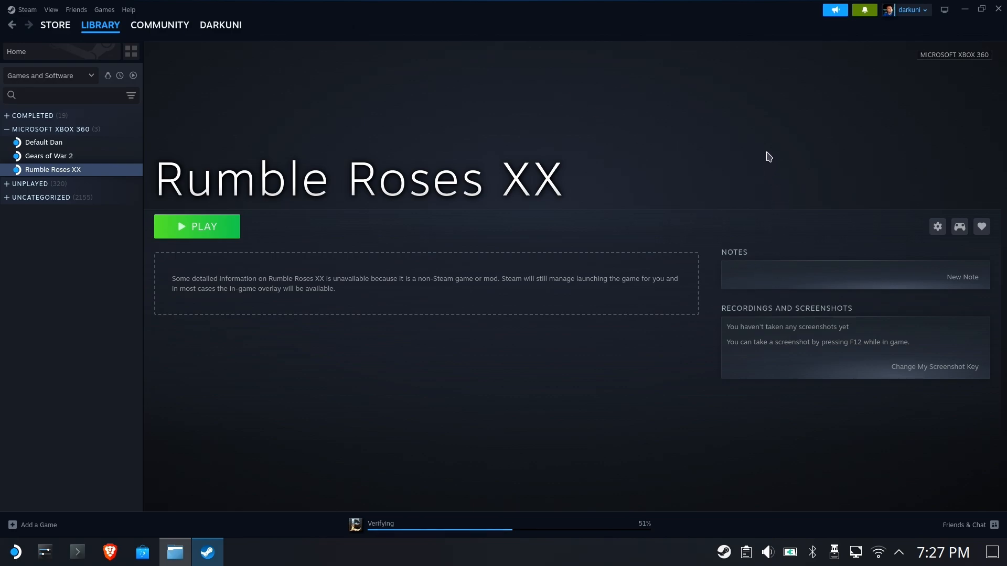
pyautogui.moveTo(684, 98)
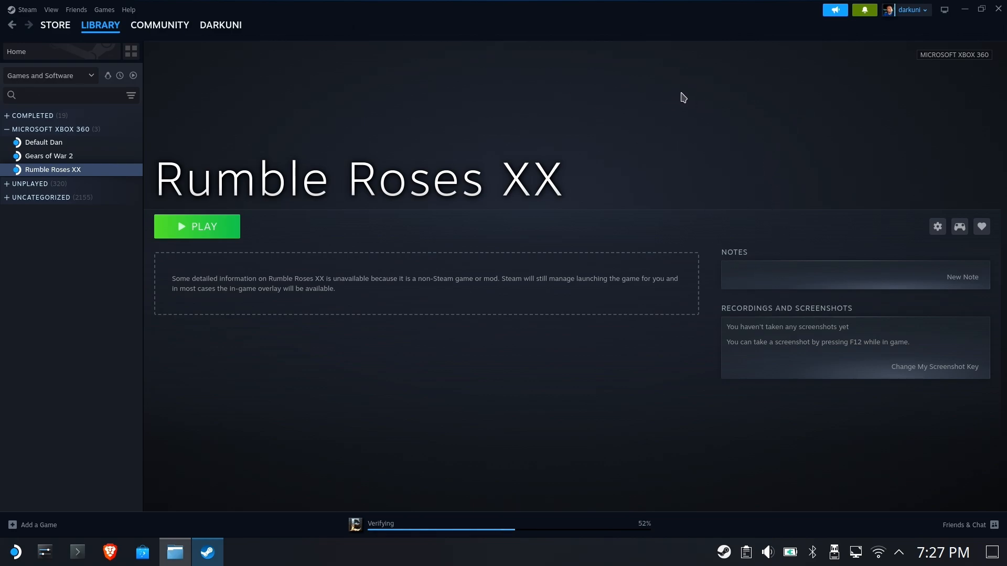
pyautogui.moveTo(746, 78)
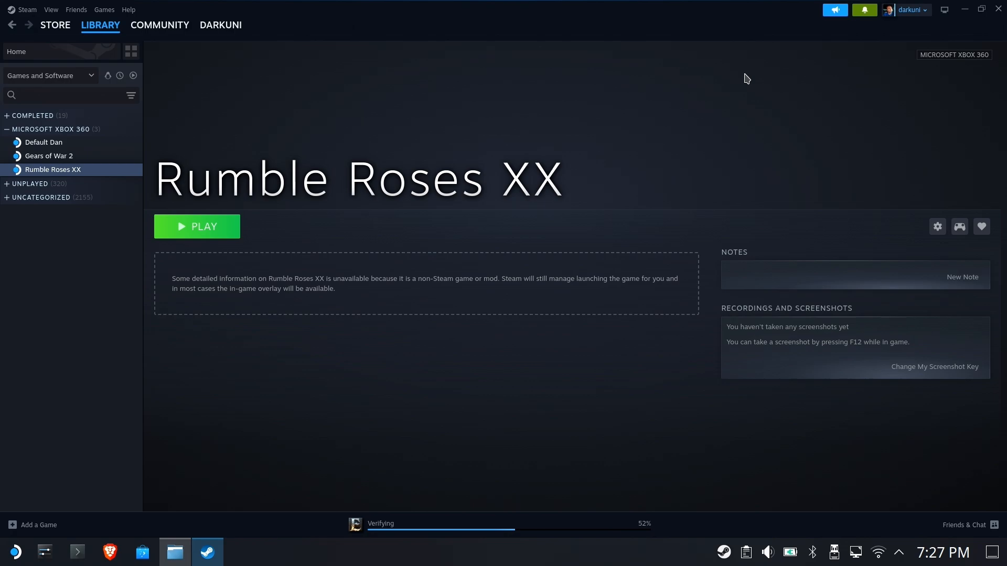
pyautogui.moveTo(417, 189)
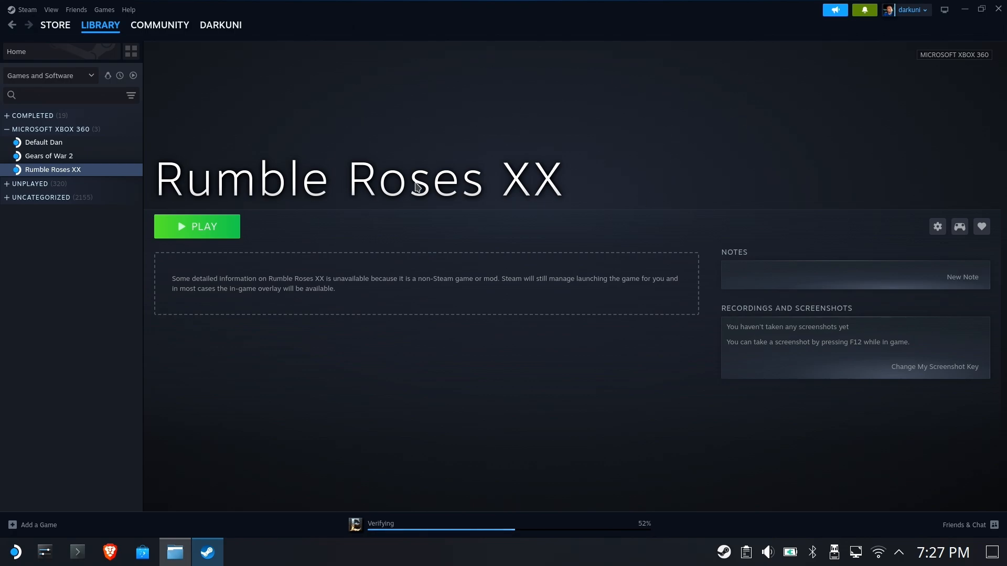
pyautogui.moveTo(274, 213)
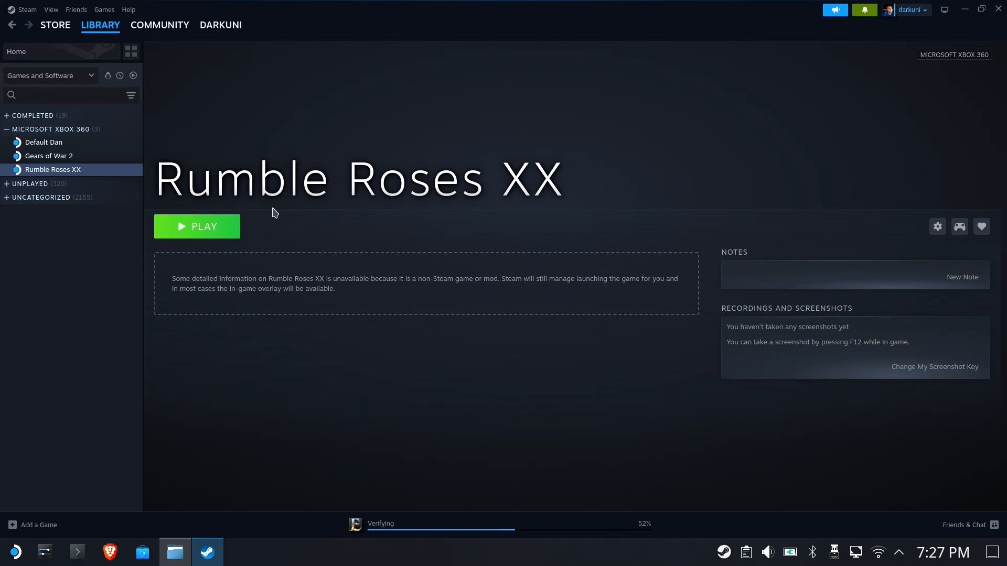
pyautogui.moveTo(136, 249)
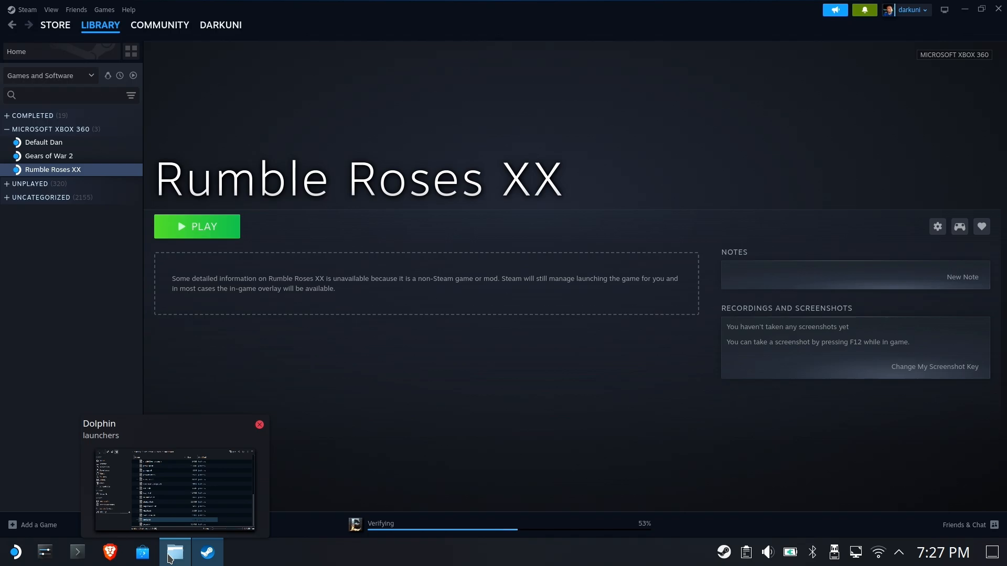
# - Bring the launchers folder forward and open xenia.sh's context menu to edit it in Kate
pyautogui.click(175, 551)
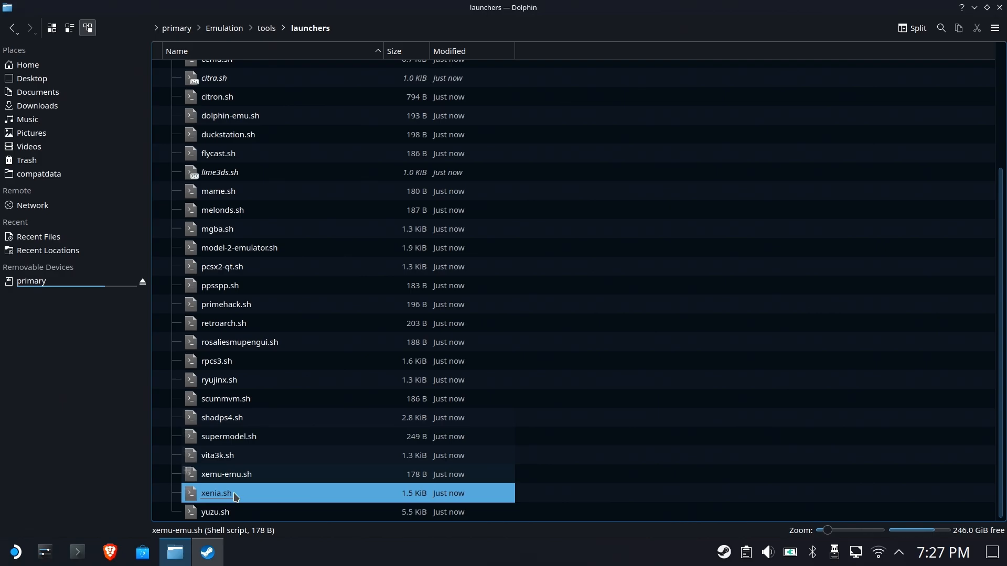
pyautogui.rightClick(233, 494)
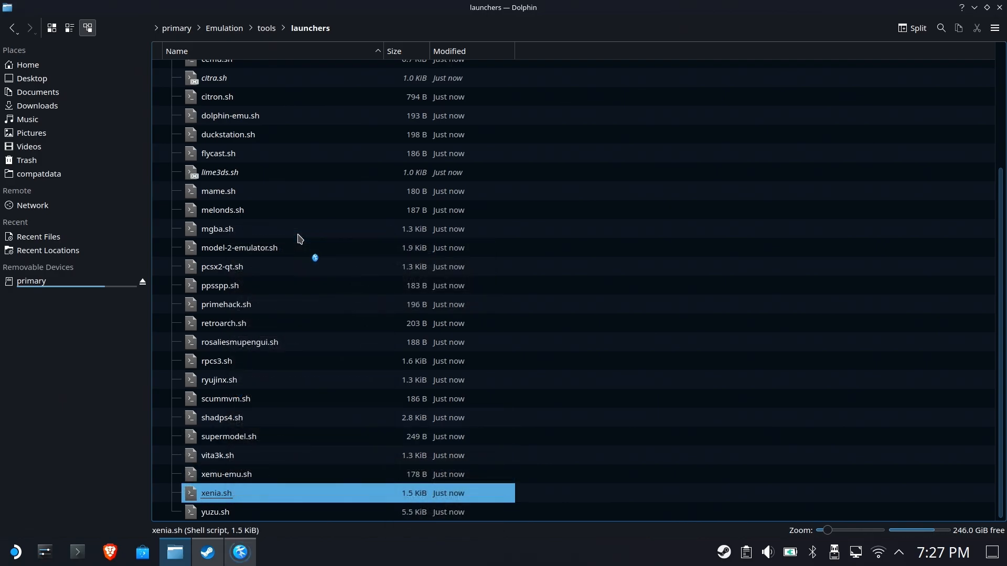
# - Change DEFAULT_PROTON_VER on line 41 from 'Experimental' to '9.0 Beta' and save
pyautogui.doubleClick(216, 493)
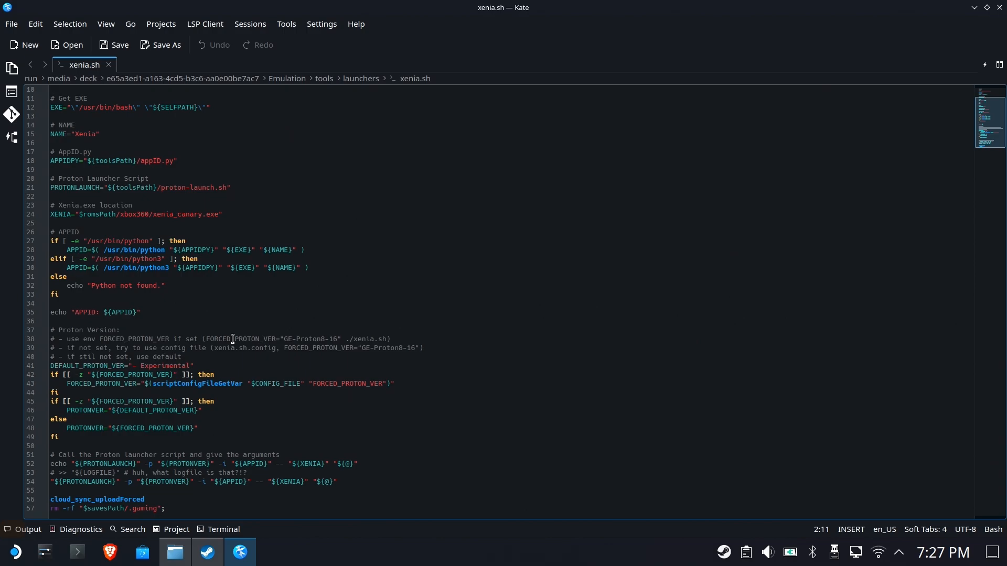
pyautogui.doubleClick(163, 366)
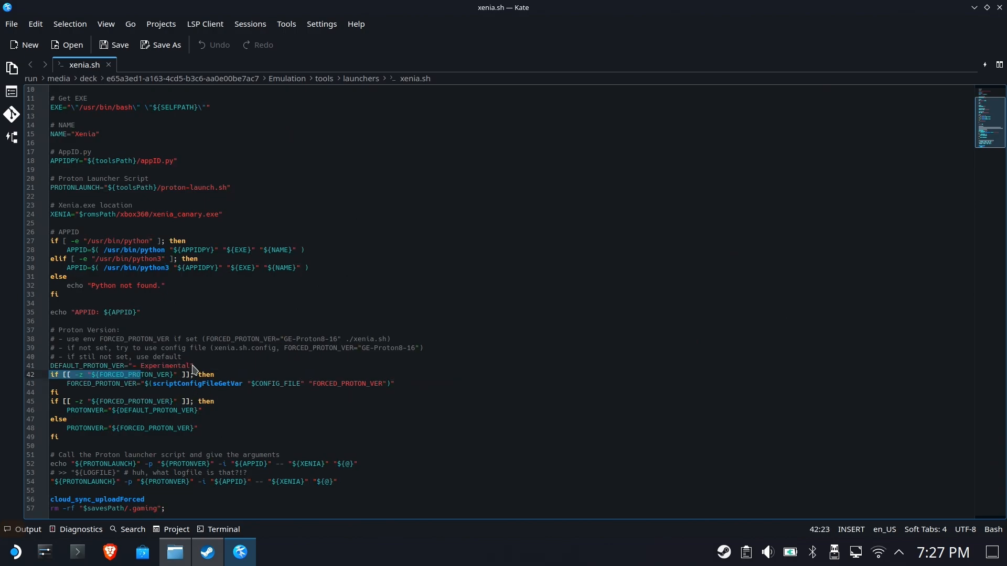
pyautogui.doubleClick(164, 366)
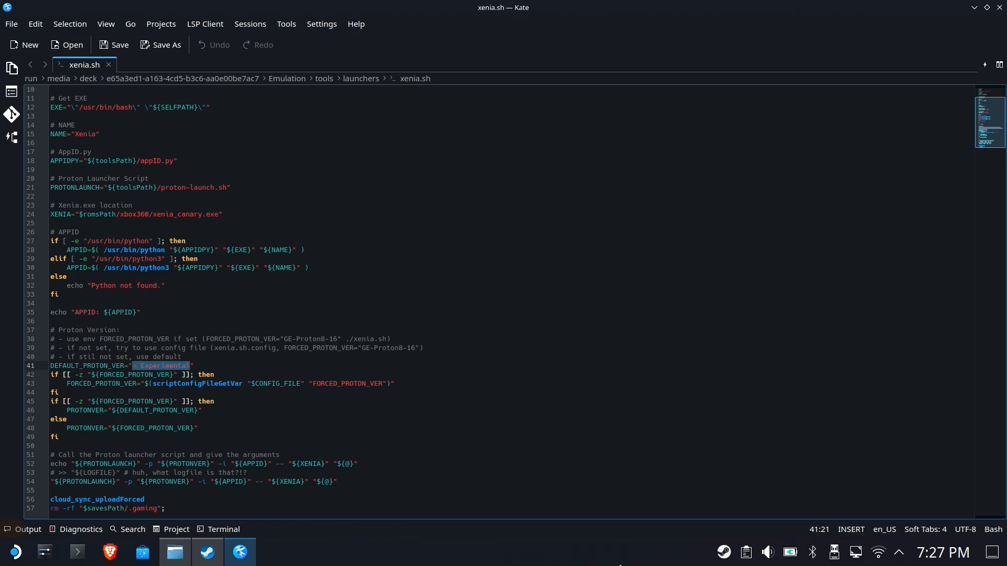
pyautogui.write('9.0')
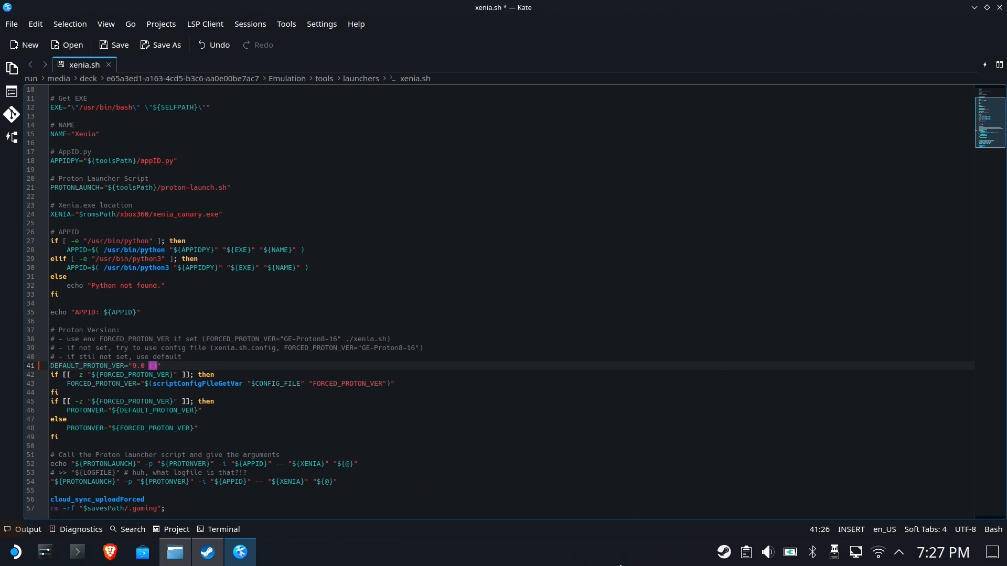
pyautogui.write('Beta')
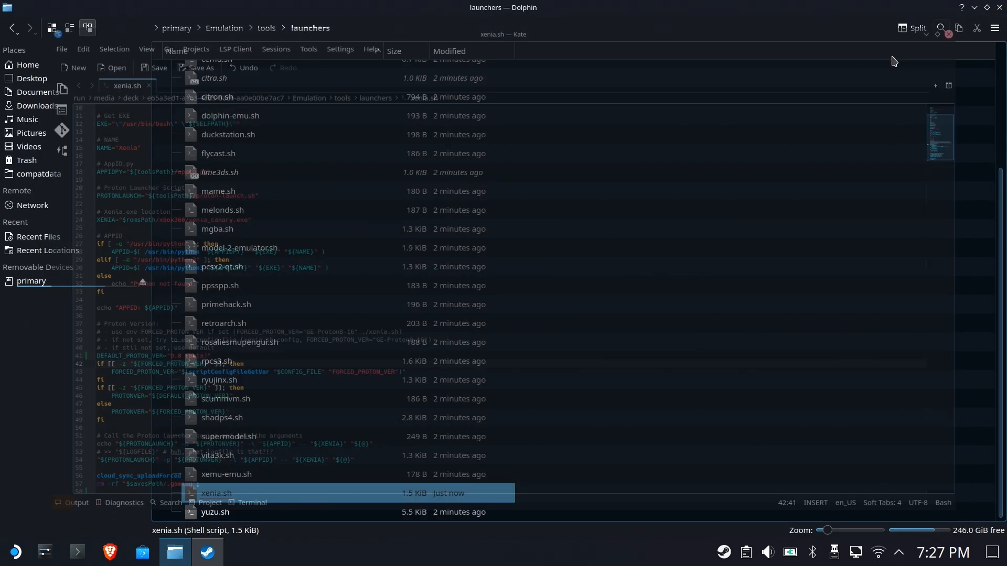
# - Set xenia.sh's owner permission to Can Only View in its Properties and apply
pyautogui.rightClick(216, 493)
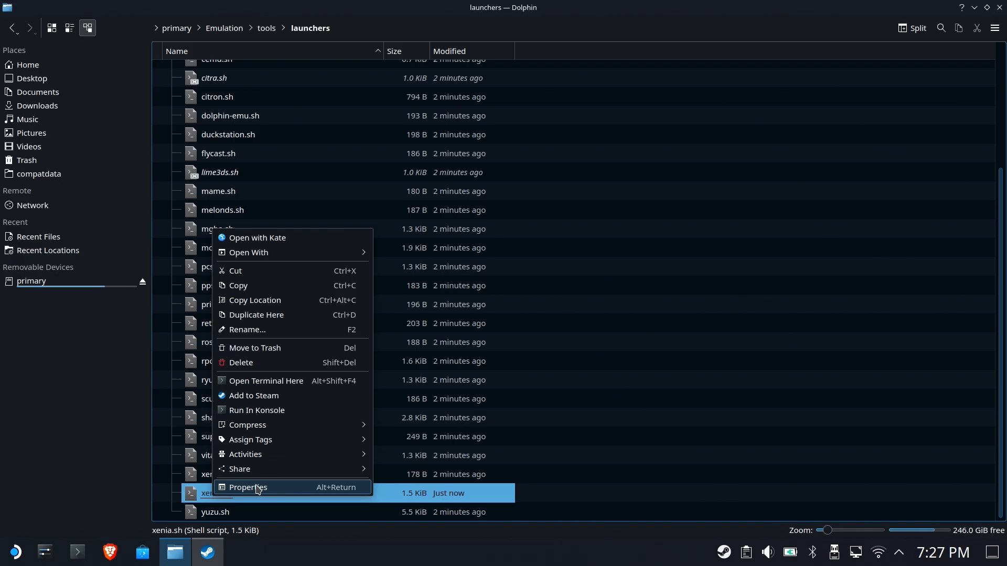
pyautogui.click(248, 487)
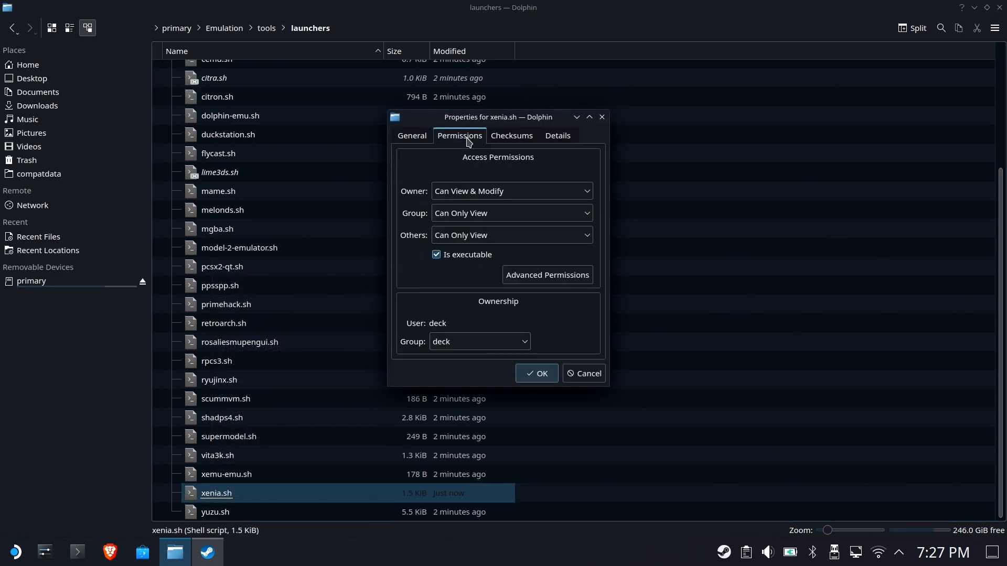
pyautogui.click(512, 191)
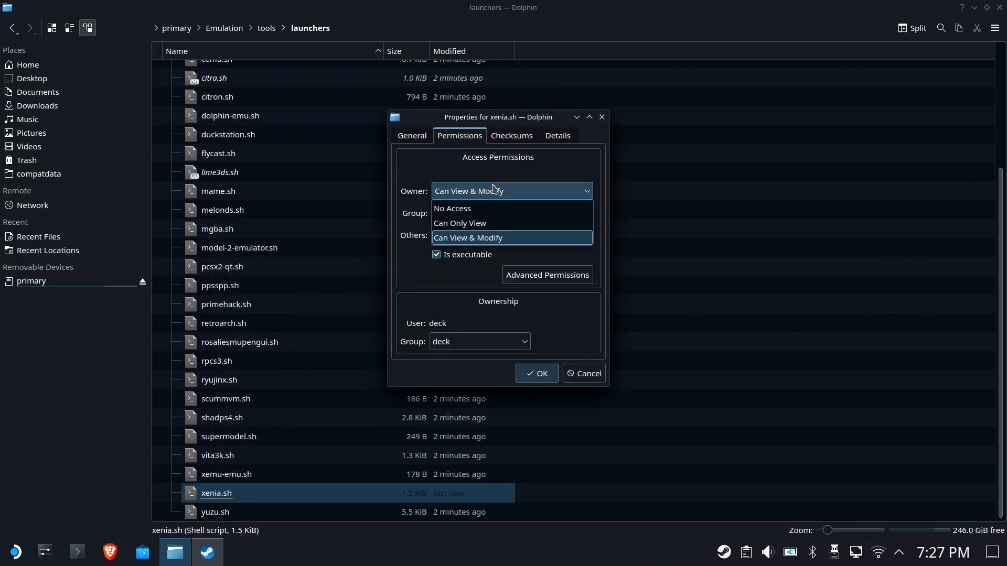
pyautogui.click(459, 223)
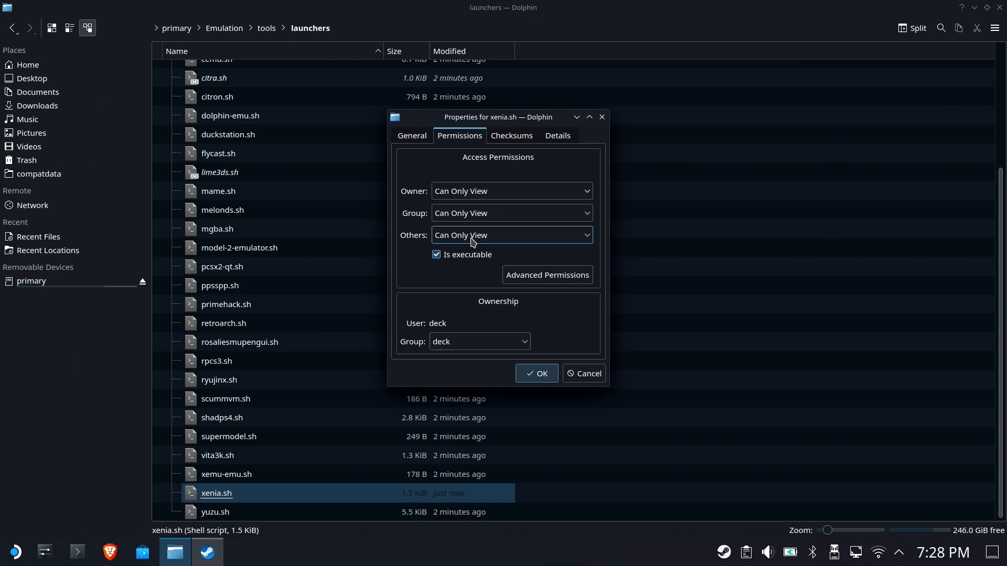
pyautogui.moveTo(313, 317)
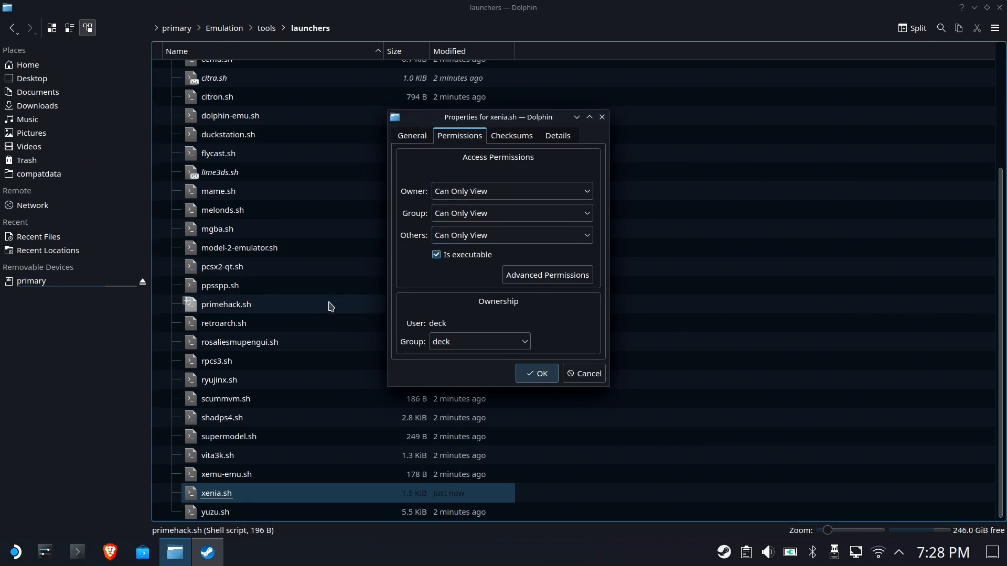
pyautogui.moveTo(335, 306)
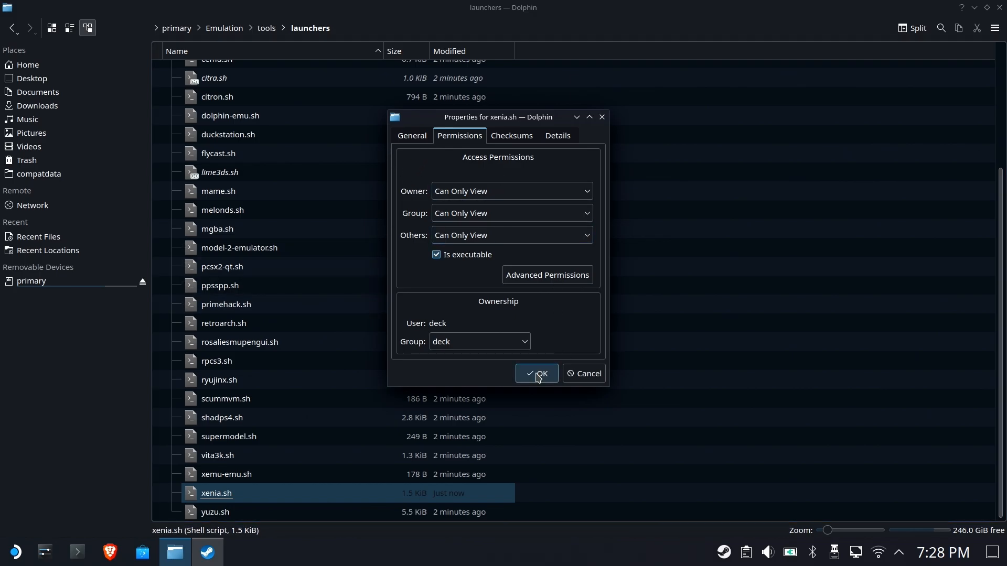
pyautogui.click(537, 373)
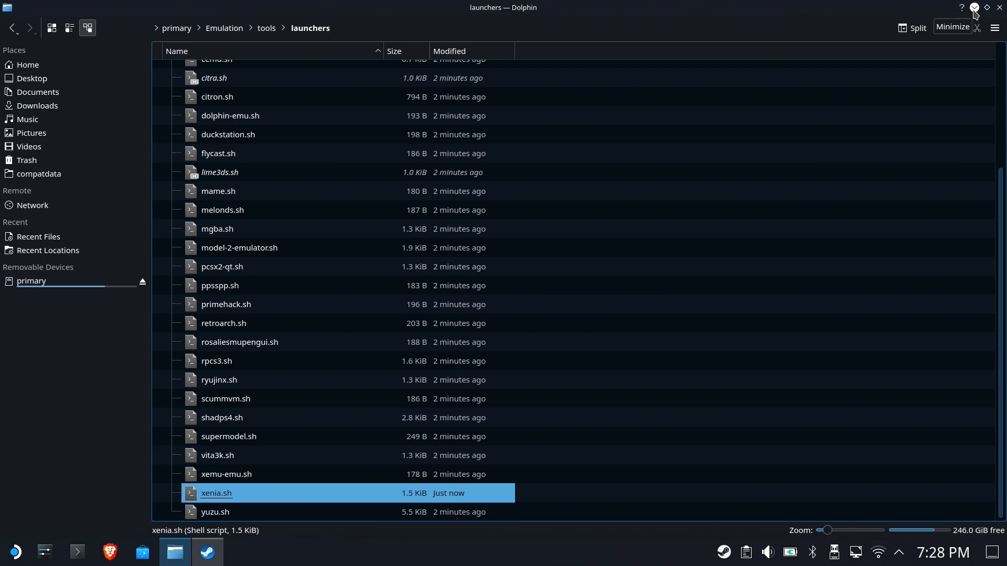
# - Launch Rumble Roses XX from Steam, accept the Xenia disclaimer, and launch it again
pyautogui.click(207, 551)
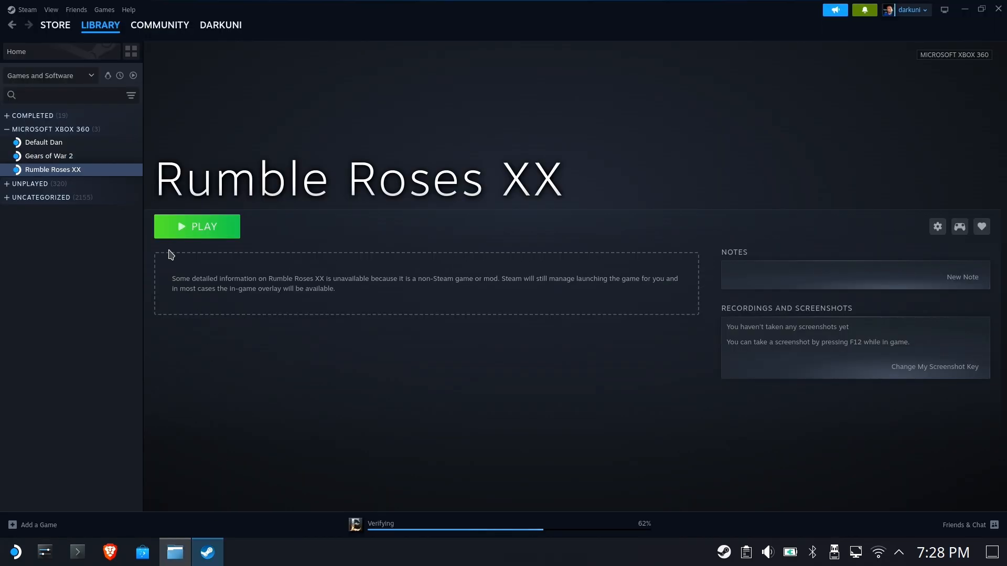
pyautogui.click(196, 226)
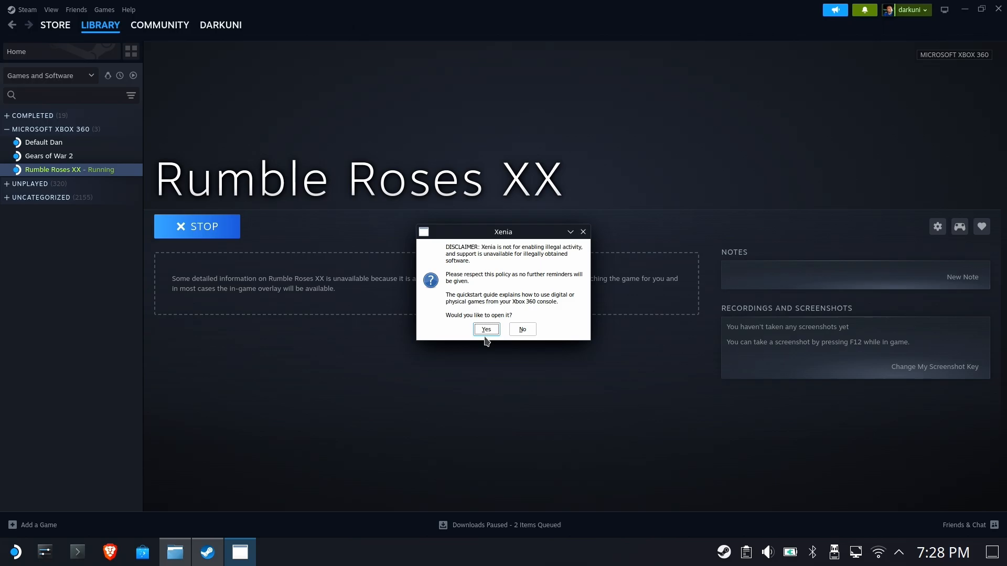
pyautogui.click(486, 329)
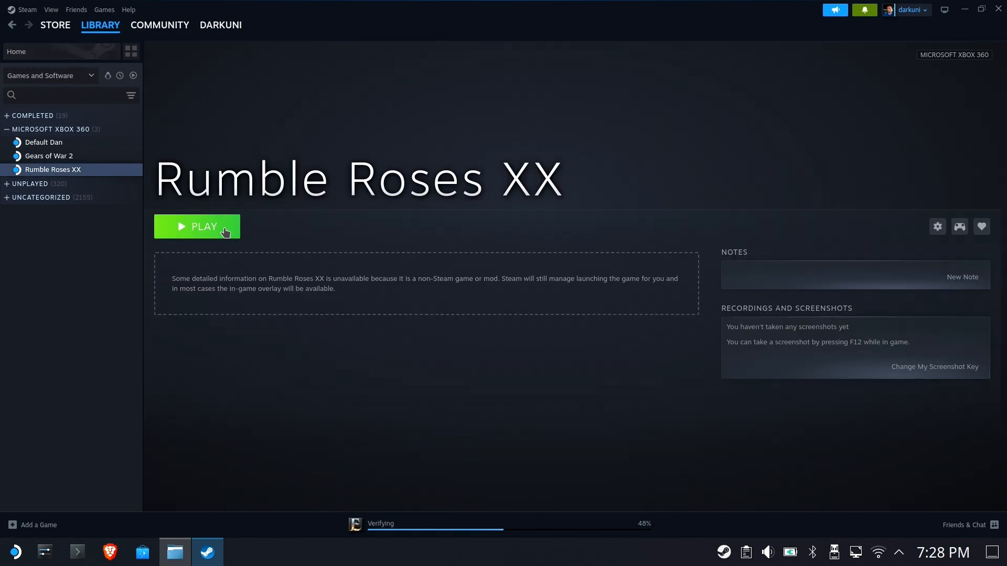
pyautogui.click(196, 227)
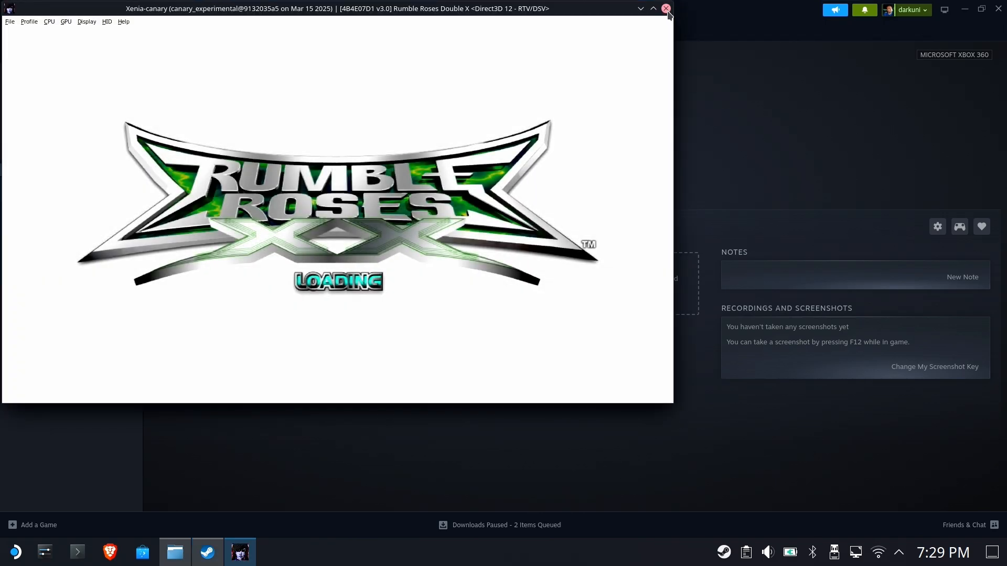
# - Close the running Rumble Roses XX Xenia window
pyautogui.click(664, 8)
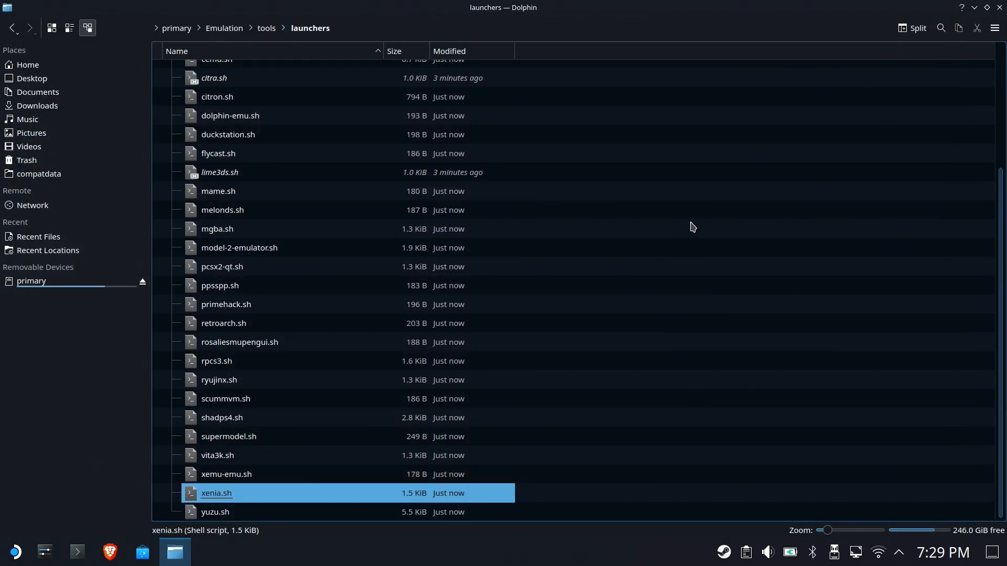
pyautogui.moveTo(290, 455)
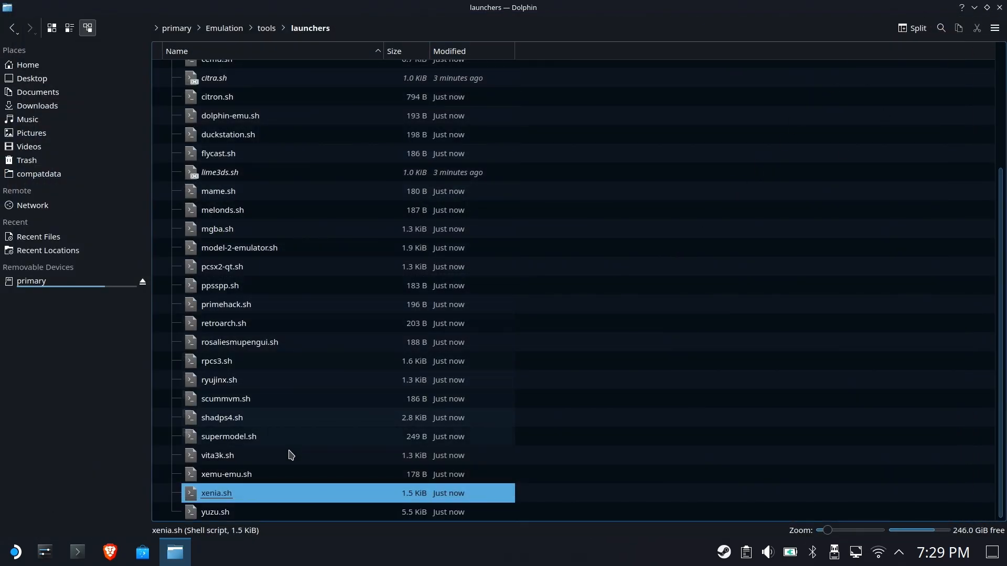
pyautogui.moveTo(975, 8)
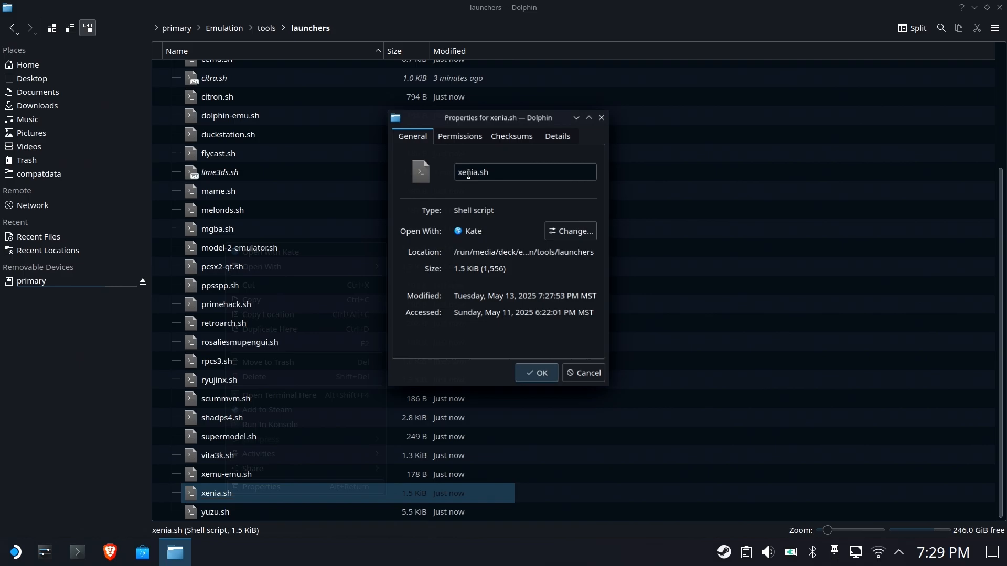
# - Show xenia.sh's Permissions tab and list the Owner access choices, still view-only
pyautogui.click(460, 136)
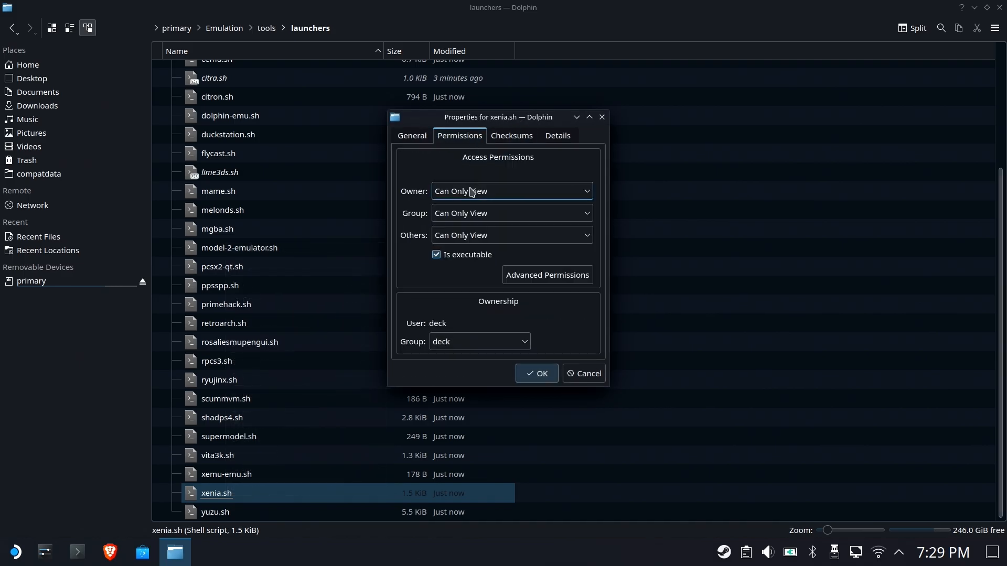
pyautogui.click(512, 190)
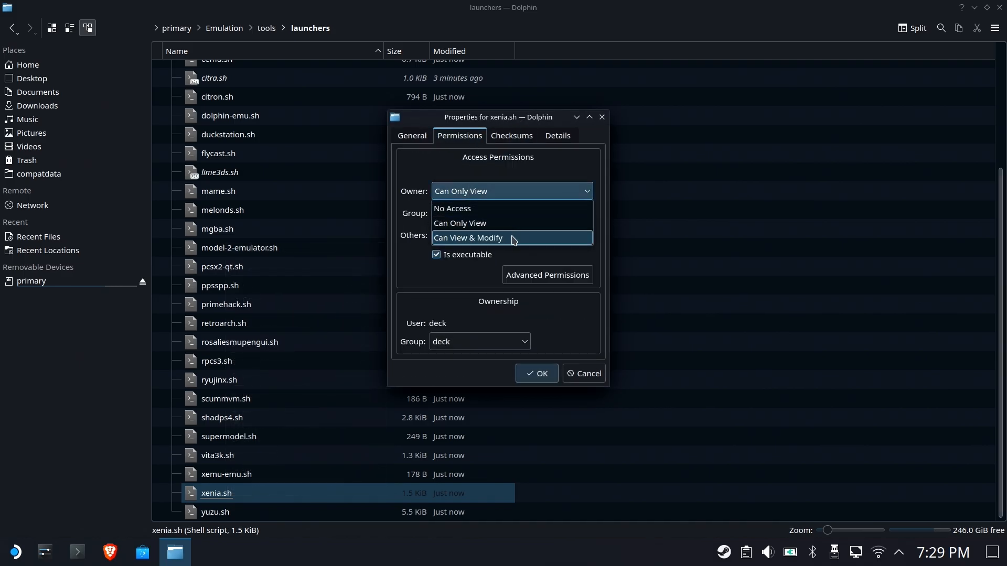